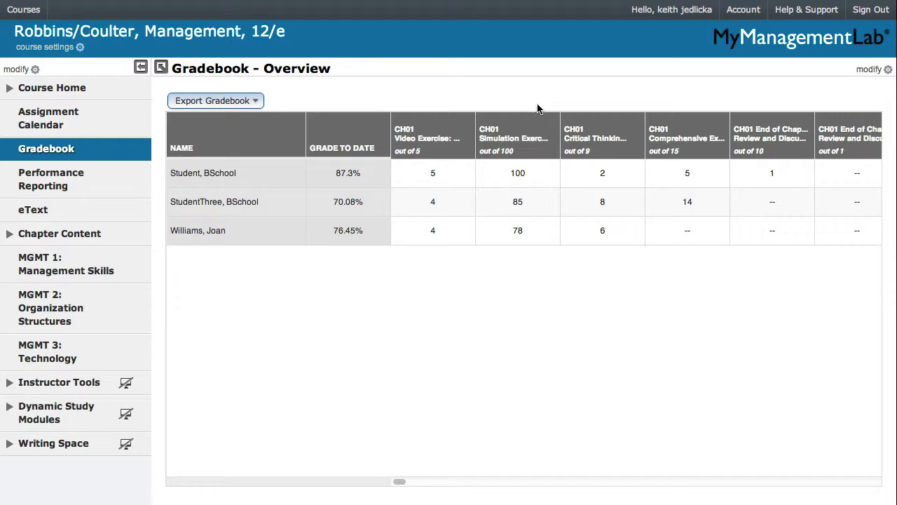
{"action": "mouse_move", "coordinate": [617, 179]}
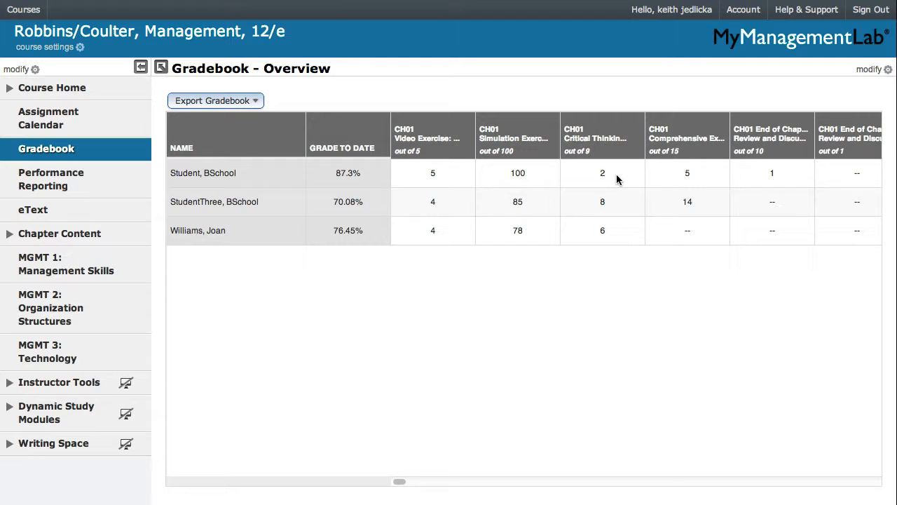
View the first student's Critical Thinking score details and switch to Grade By Assignment for Zane's Cycles
{"action": "left_click", "coordinate": [602, 173]}
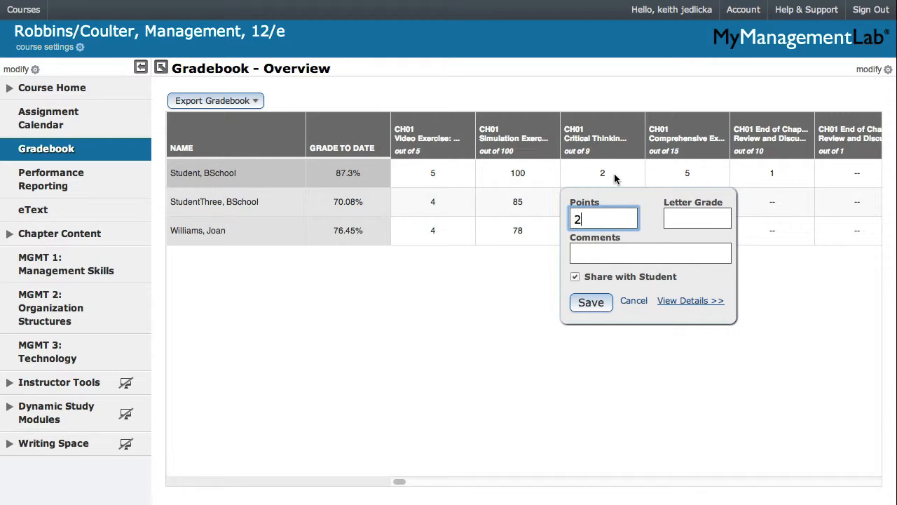
{"action": "mouse_move", "coordinate": [664, 294]}
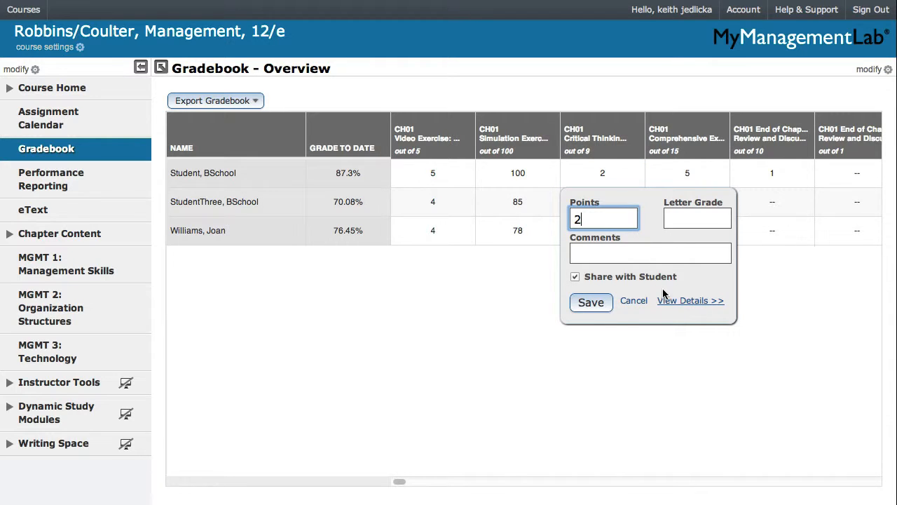
{"action": "left_click", "coordinate": [690, 300]}
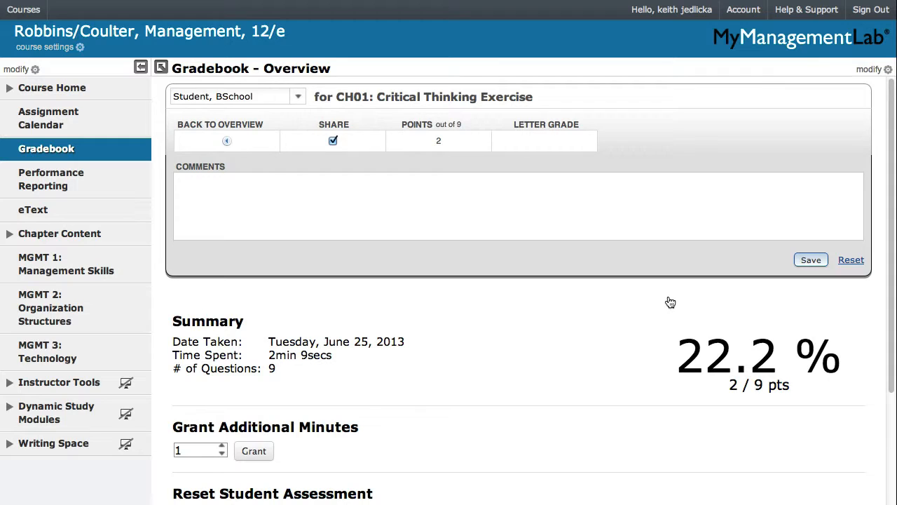
{"action": "left_click", "coordinate": [227, 140]}
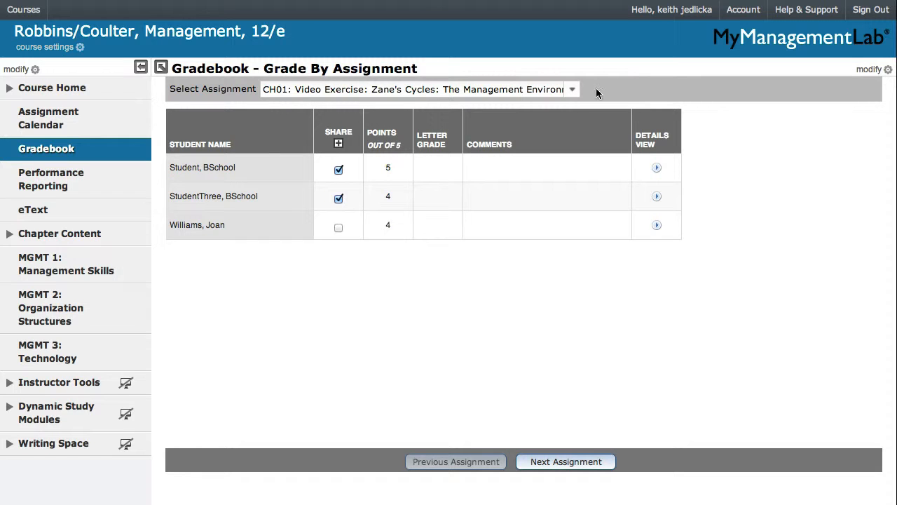
Select CH01: Critical Thinking Exercise, share all scores, and view the first student's 2/9-point details
{"action": "left_click", "coordinate": [570, 90]}
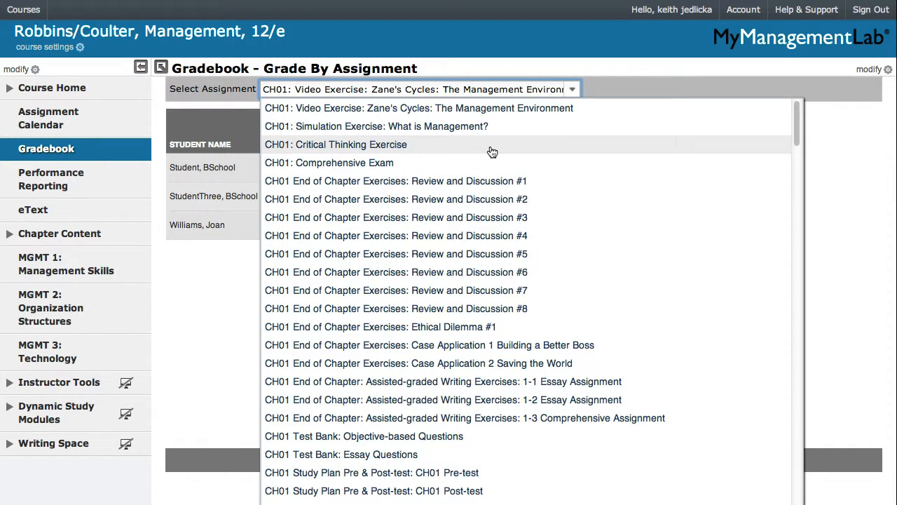
{"action": "left_click", "coordinate": [337, 144]}
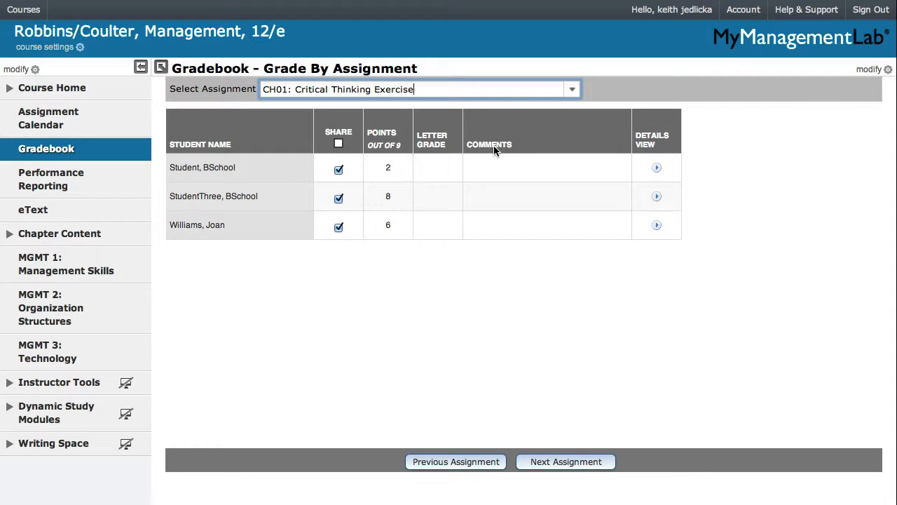
{"action": "left_click", "coordinate": [339, 143]}
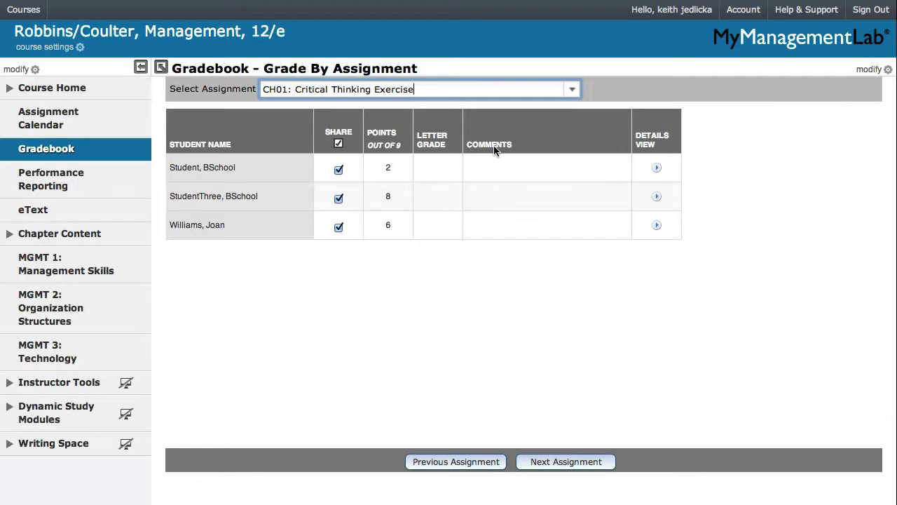
{"action": "mouse_move", "coordinate": [518, 153]}
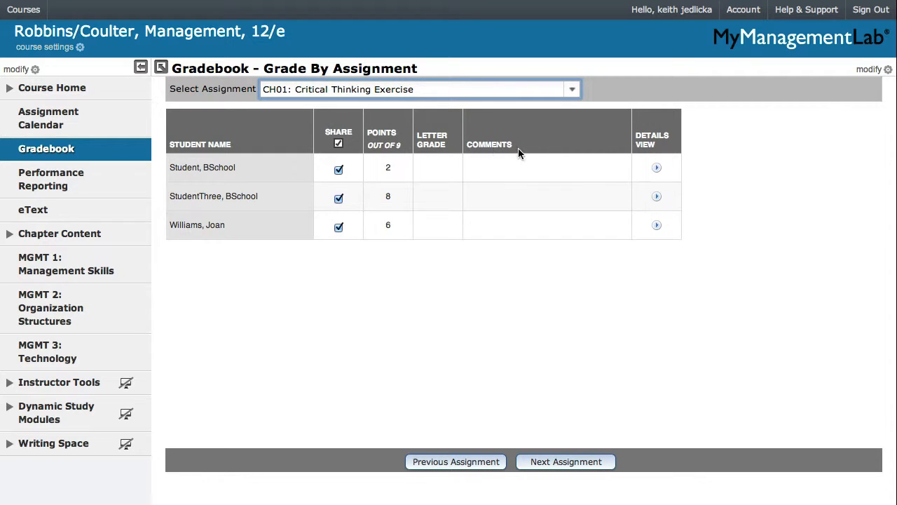
{"action": "left_click", "coordinate": [656, 168]}
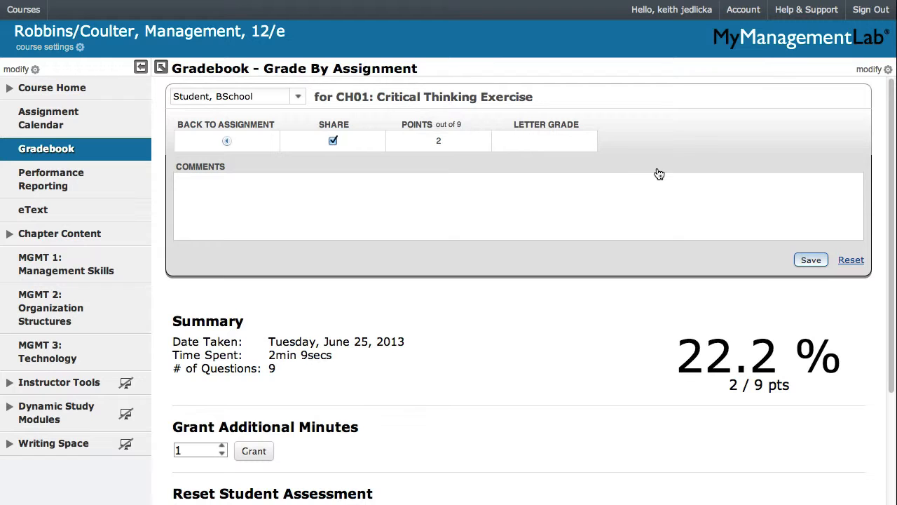
Reset the first student's assessment, confirming that their answers and results are cleared
{"action": "scroll", "scroll_direction": "down", "scroll_amount": 3}
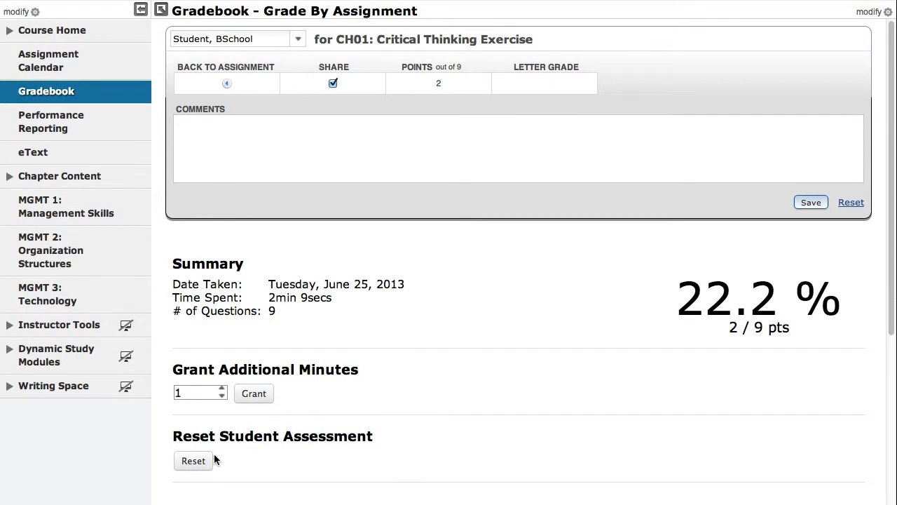
{"action": "left_click", "coordinate": [194, 460]}
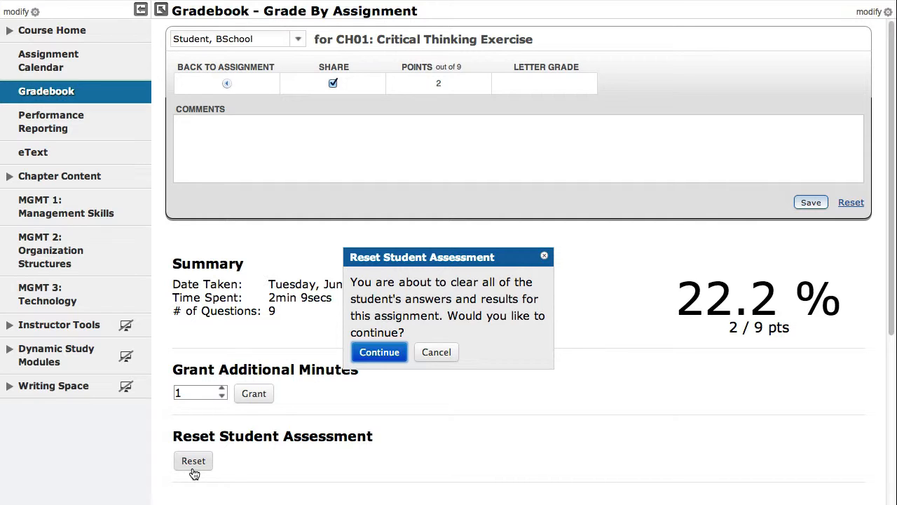
{"action": "mouse_move", "coordinate": [295, 426]}
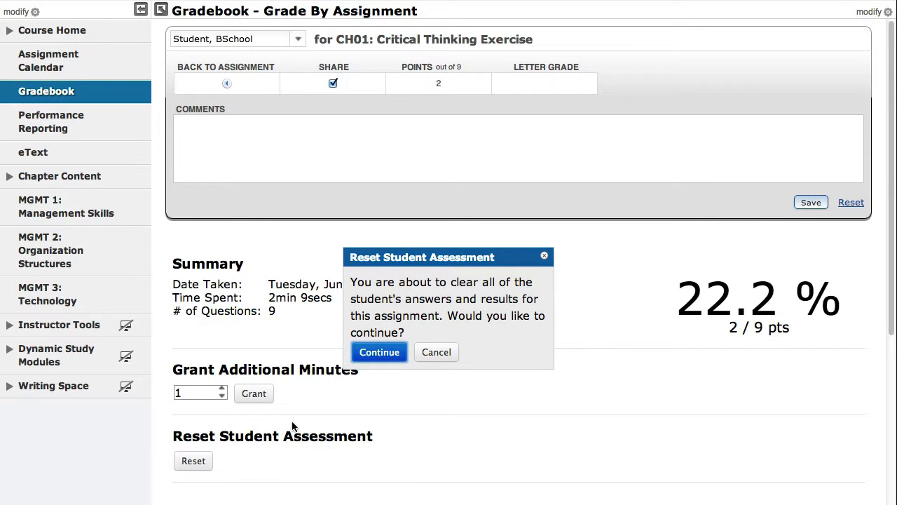
{"action": "mouse_move", "coordinate": [315, 416]}
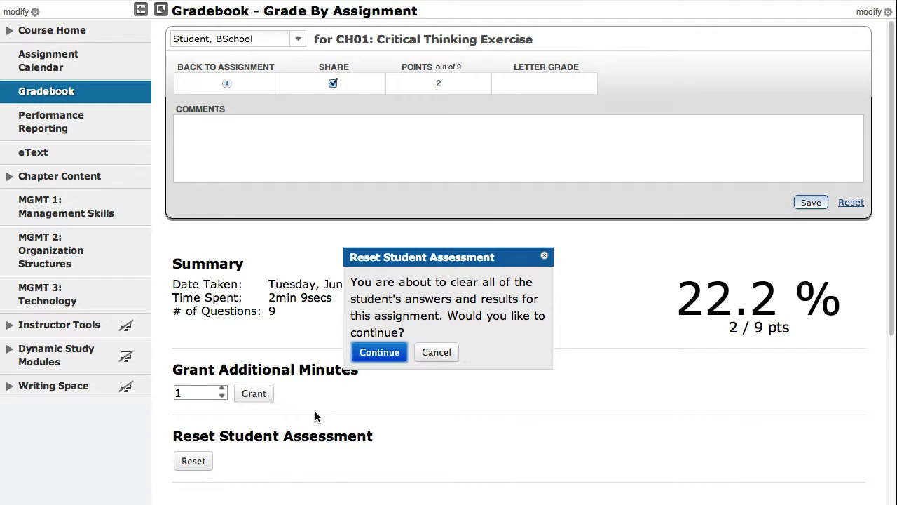
{"action": "left_click", "coordinate": [378, 352]}
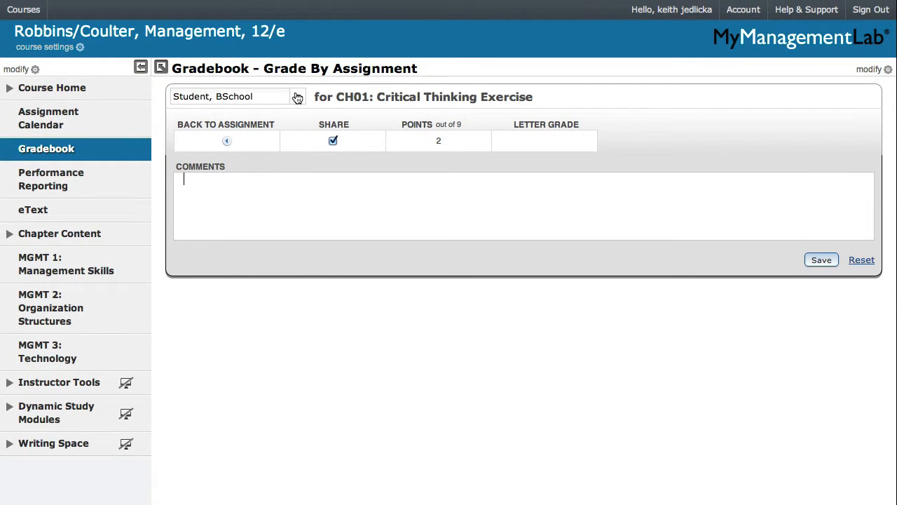
Switch the details panel to StudentThree, BSchool, showing the 11.1% (1/9 pts) attempt
{"action": "left_click", "coordinate": [297, 95]}
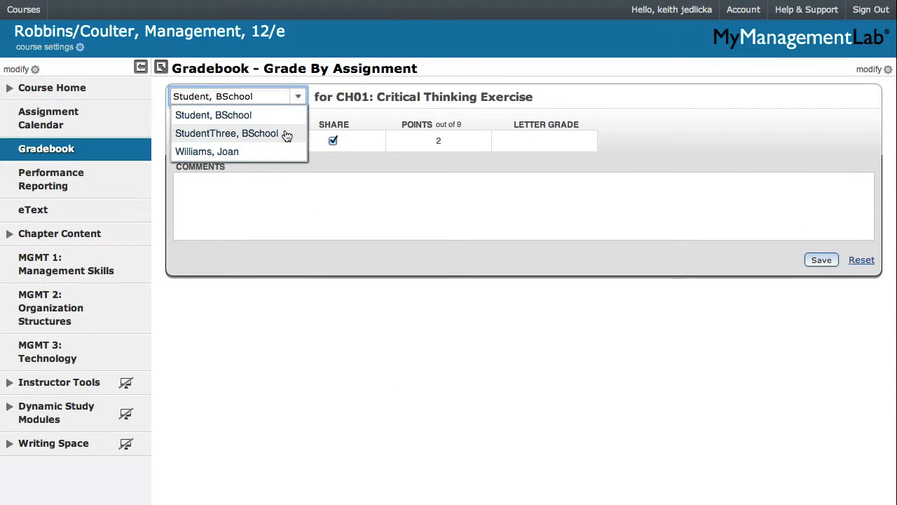
{"action": "left_click", "coordinate": [227, 133]}
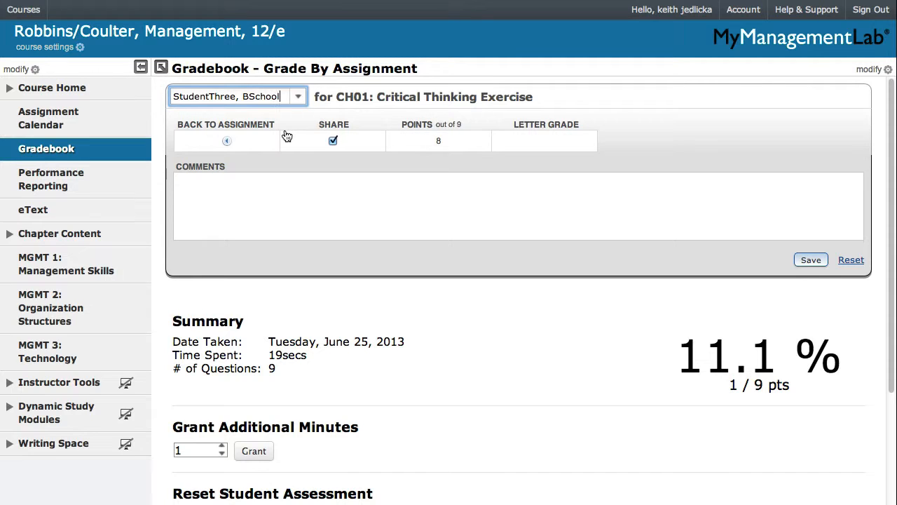
{"action": "mouse_move", "coordinate": [257, 331]}
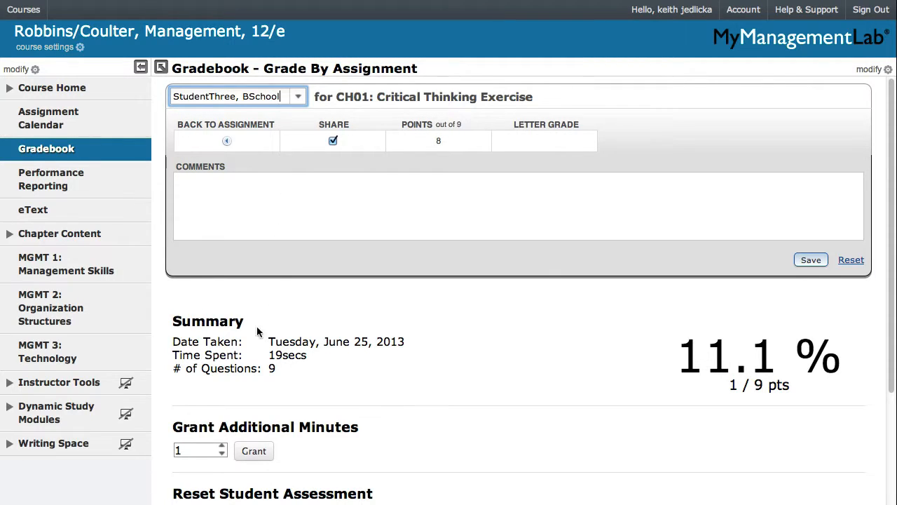
Grant the second student 15 additional minutes and acknowledge the confirmation
{"action": "left_click", "coordinate": [196, 450]}
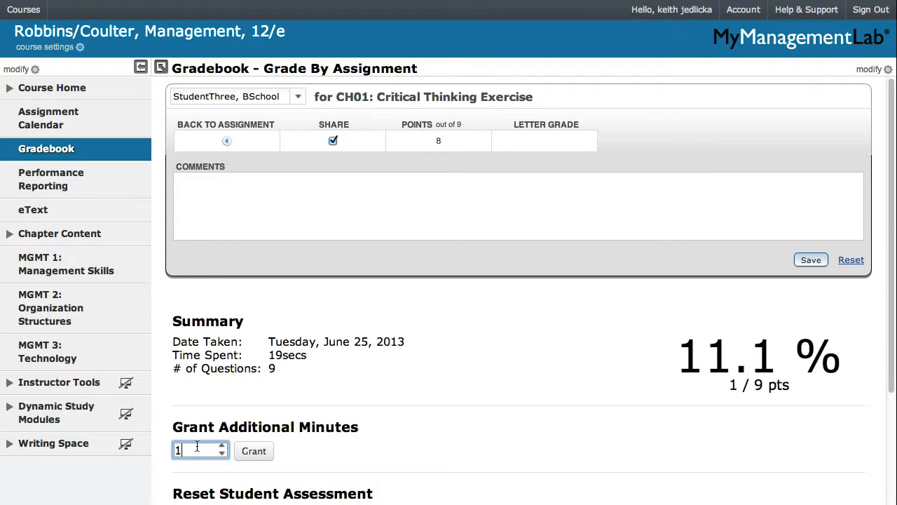
{"action": "type", "text": "5"}
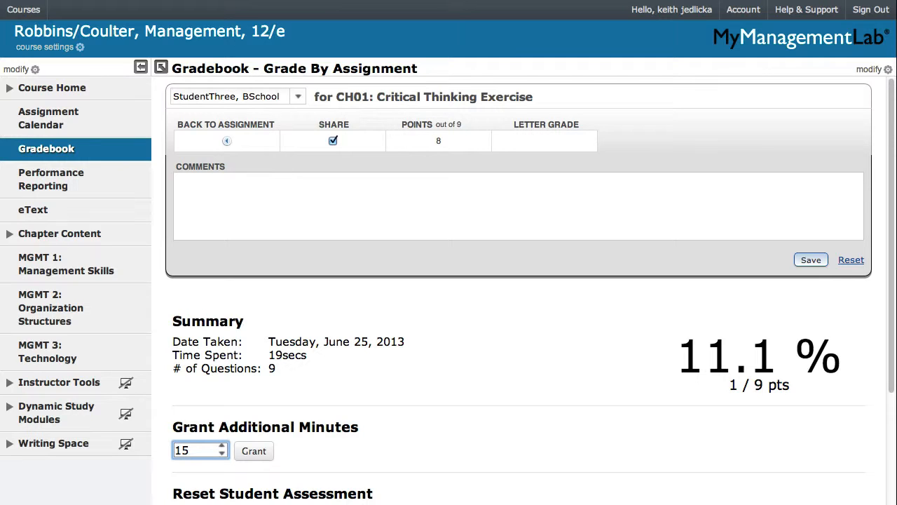
{"action": "left_click", "coordinate": [199, 450]}
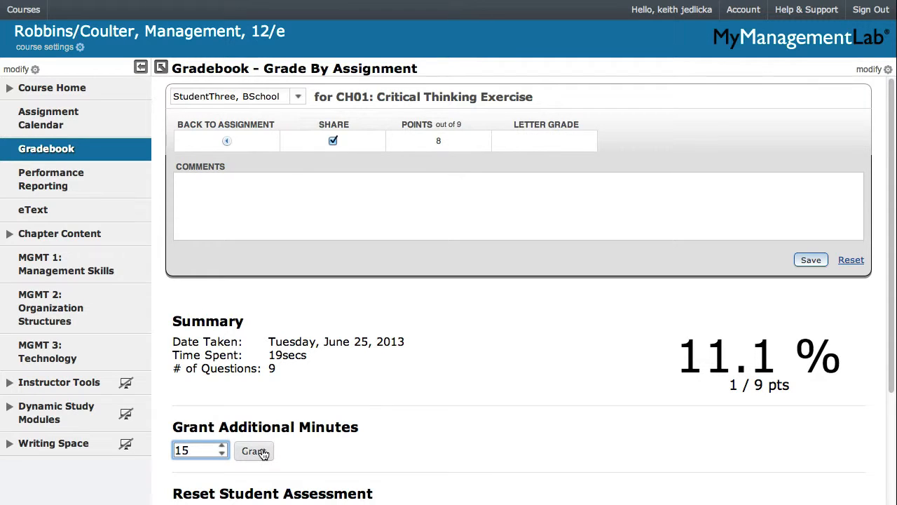
{"action": "left_click", "coordinate": [254, 452]}
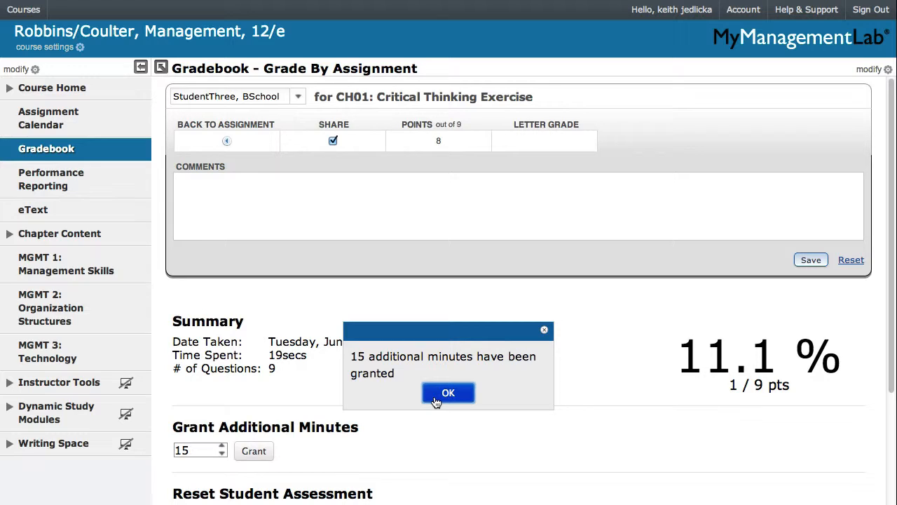
{"action": "left_click", "coordinate": [448, 393]}
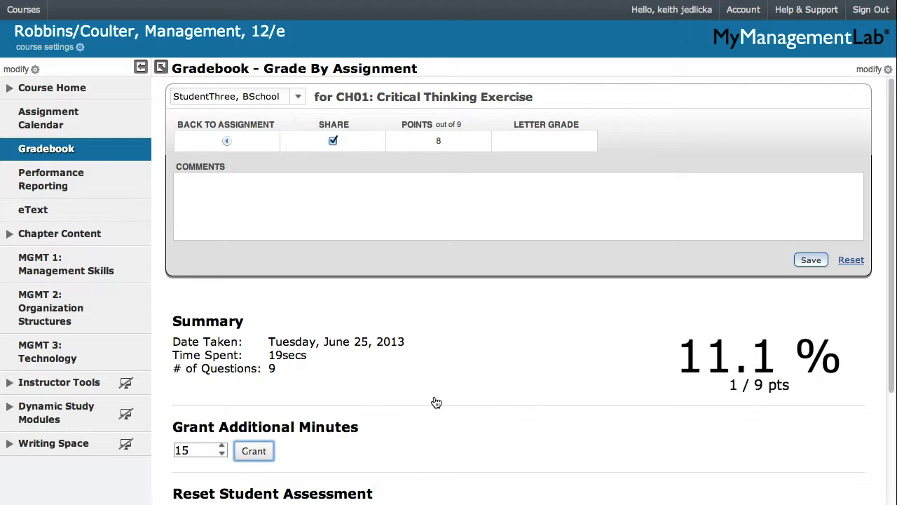
{"action": "mouse_move", "coordinate": [420, 373]}
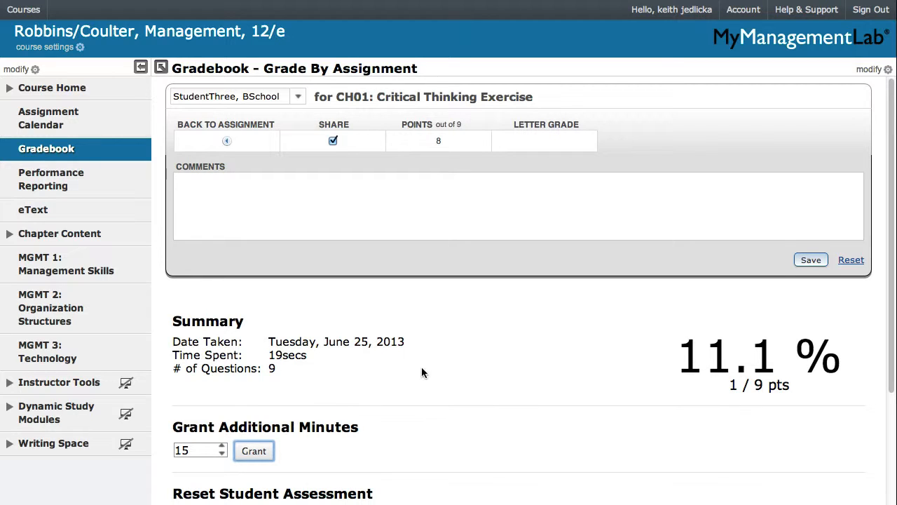
{"action": "left_click", "coordinate": [297, 95]}
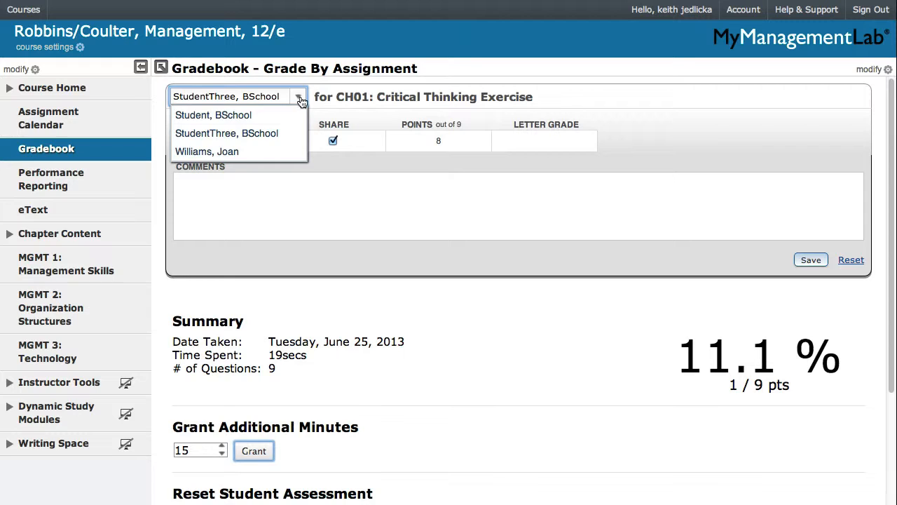
{"action": "left_click", "coordinate": [208, 151]}
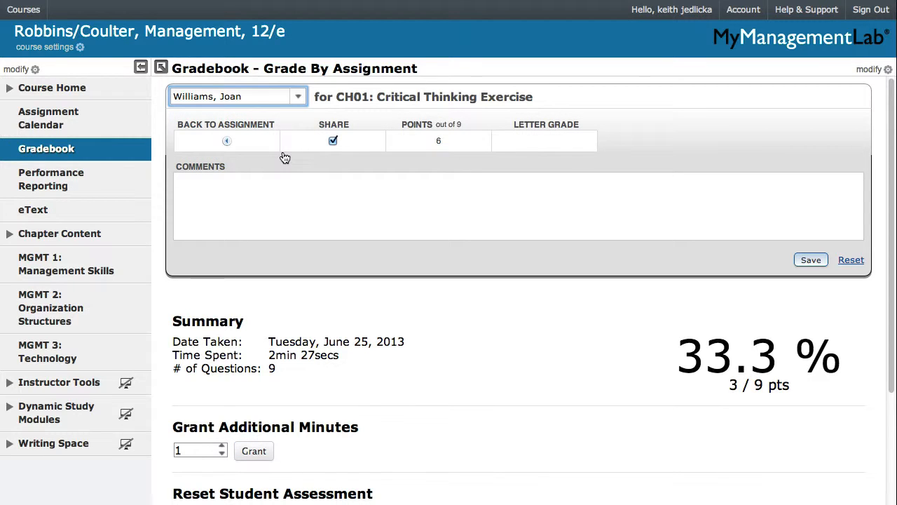